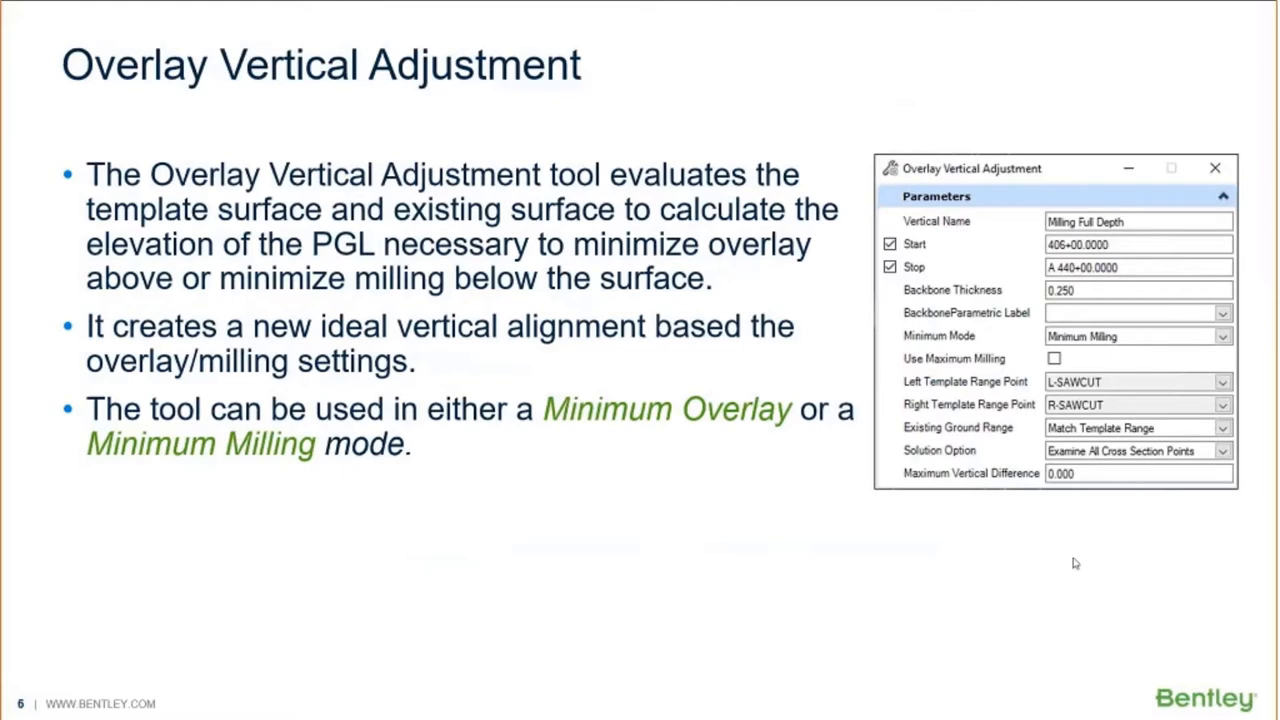
{"action": "mouse_move", "coordinate": [758, 597]}
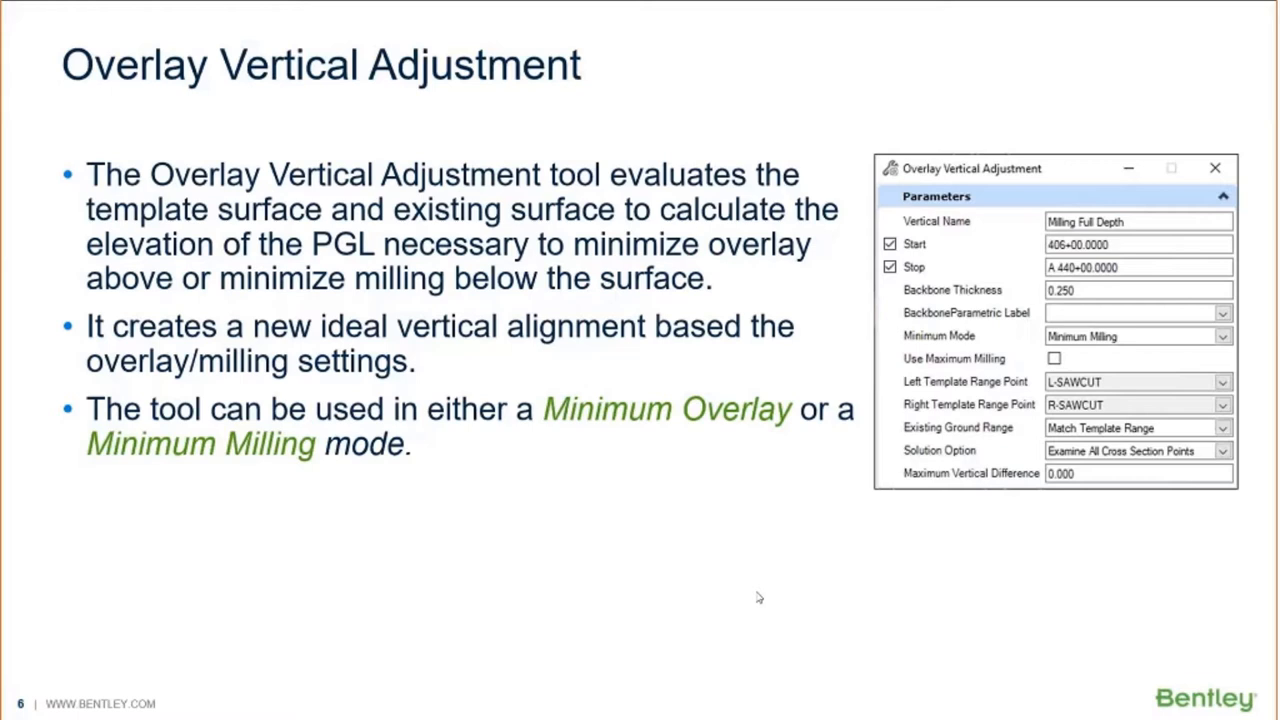
{"action": "mouse_move", "coordinate": [613, 508]}
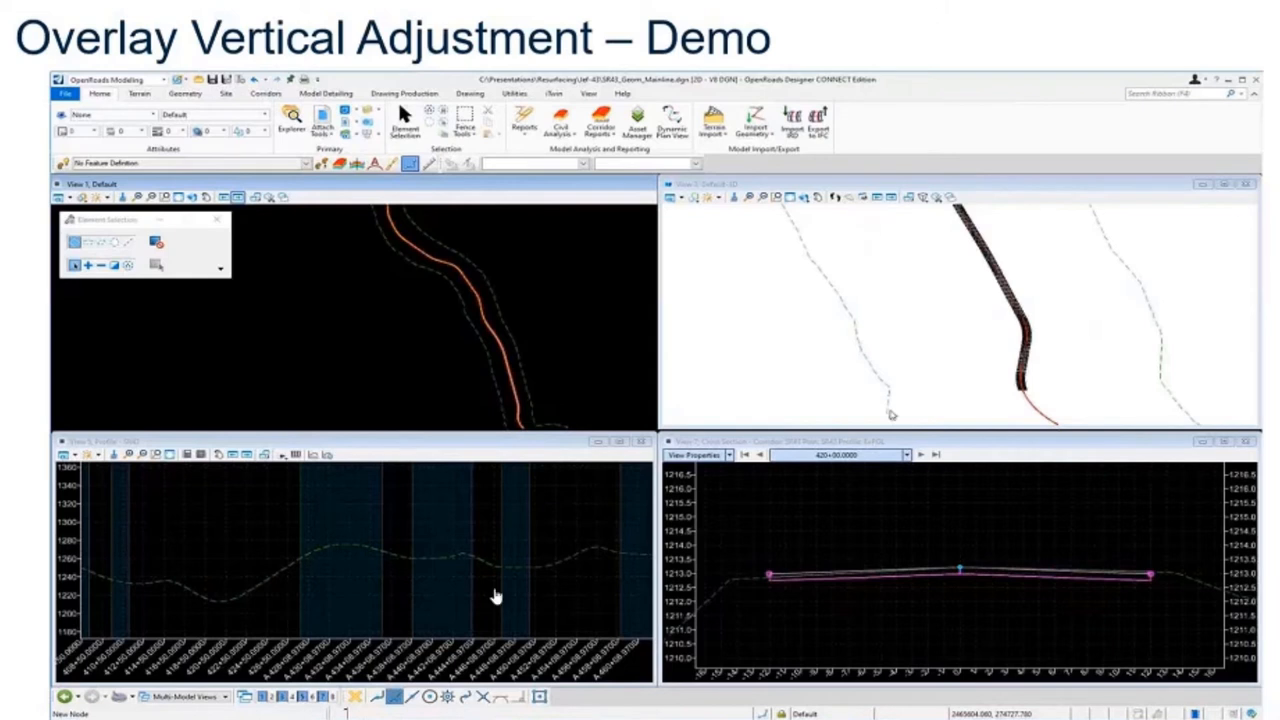
{"action": "mouse_move", "coordinate": [614, 329]}
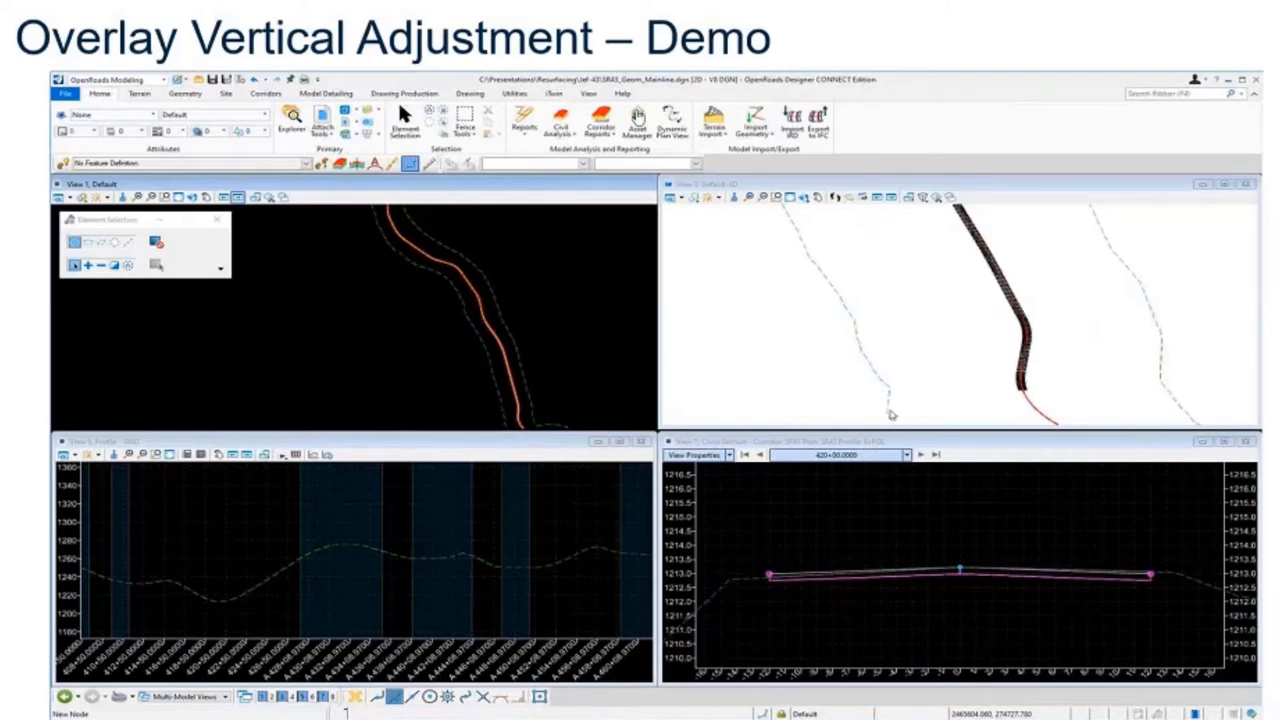
{"action": "mouse_move", "coordinate": [437, 271]}
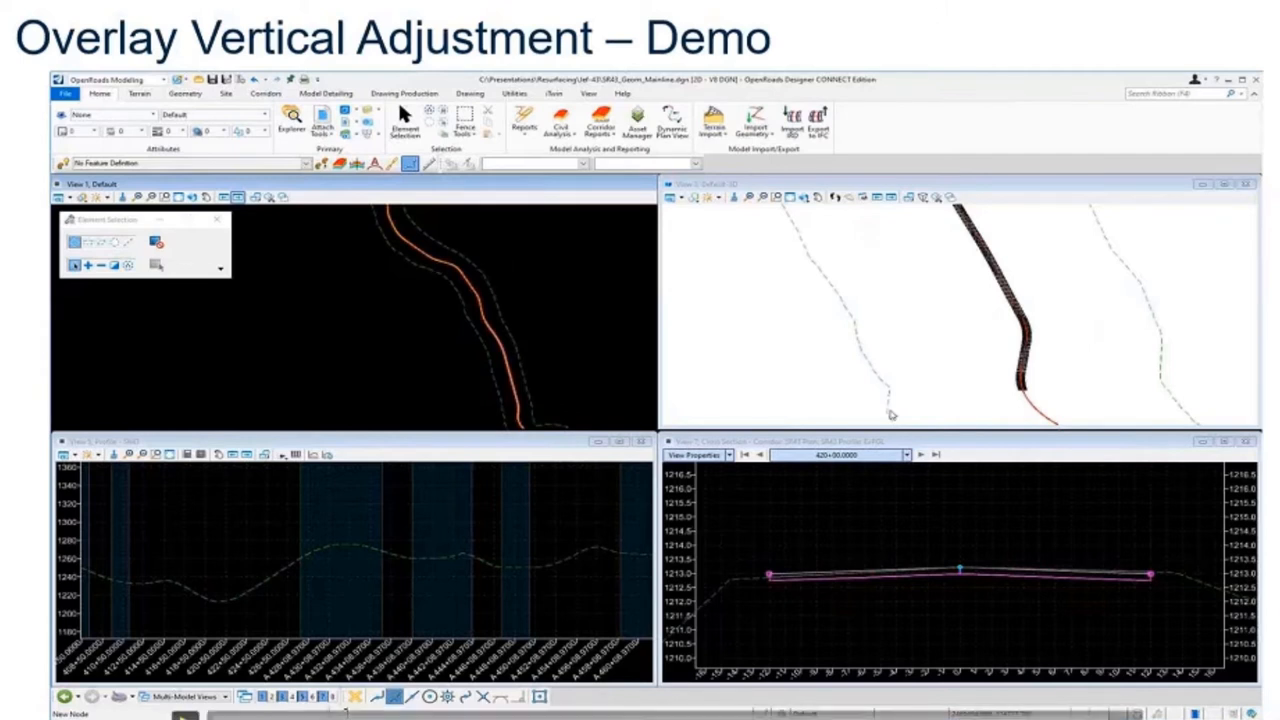
{"action": "mouse_move", "coordinate": [312, 382]}
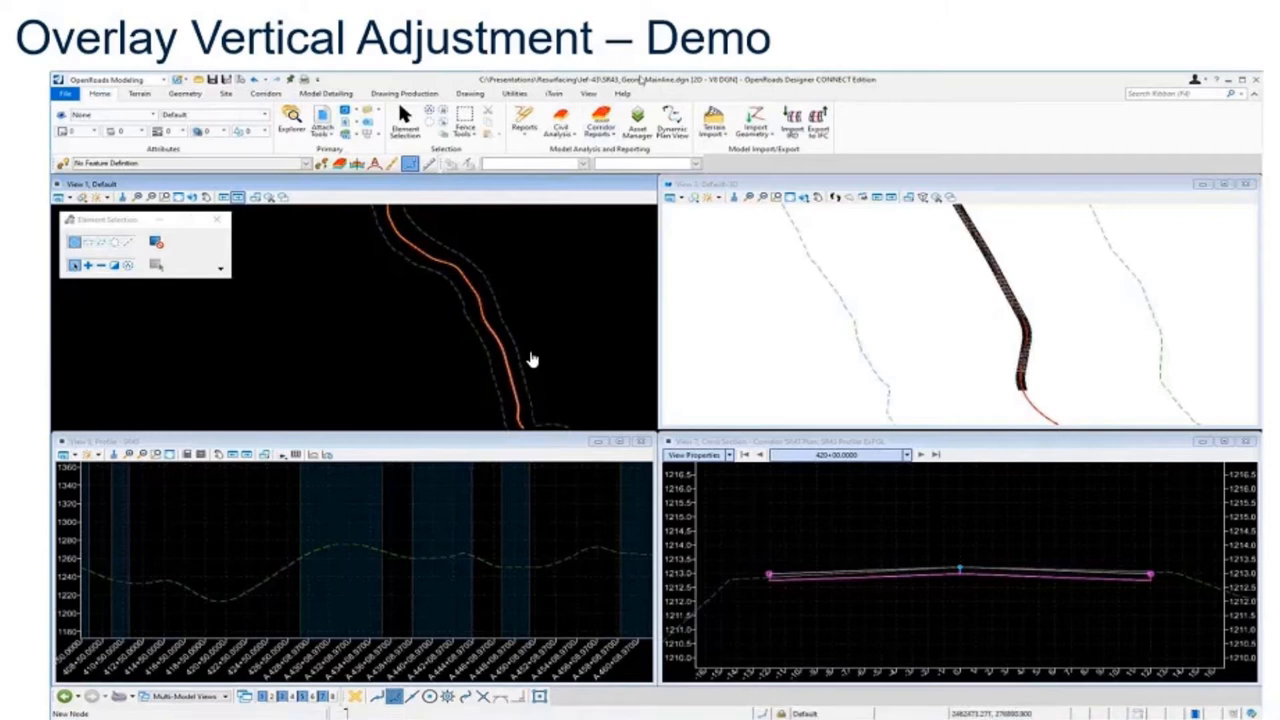
{"action": "mouse_move", "coordinate": [612, 373]}
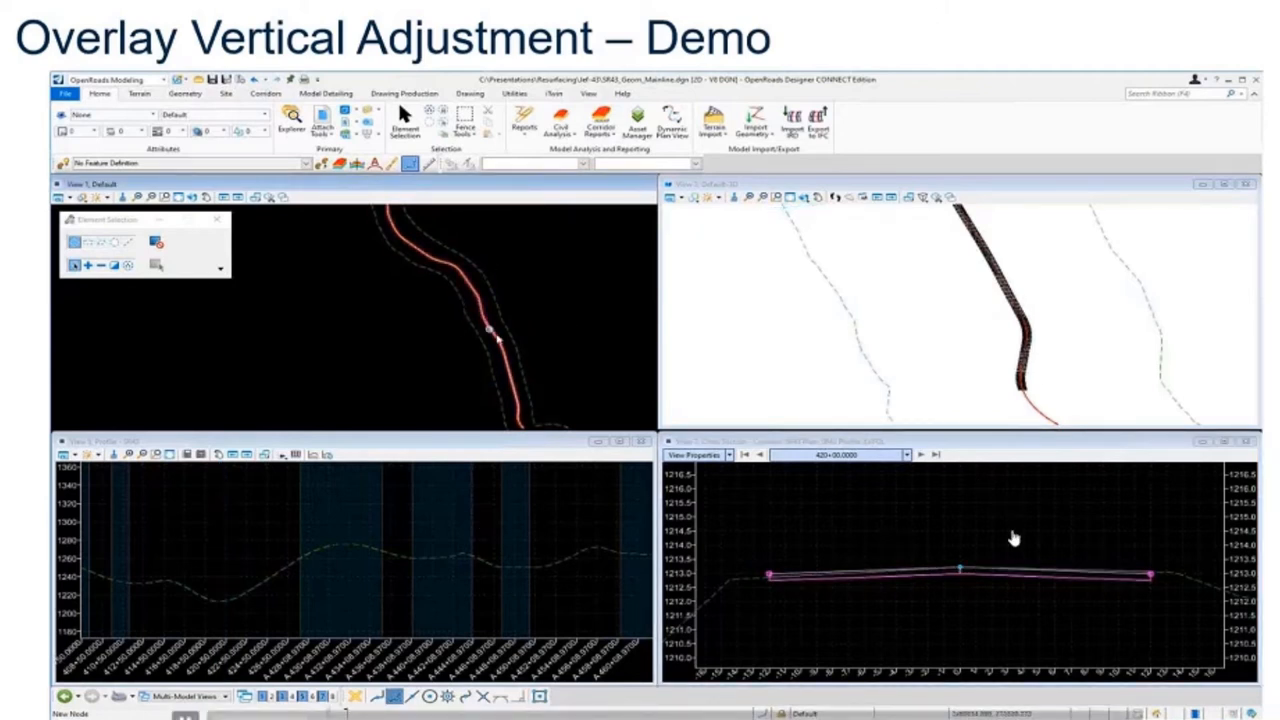
{"action": "mouse_move", "coordinate": [937, 502]}
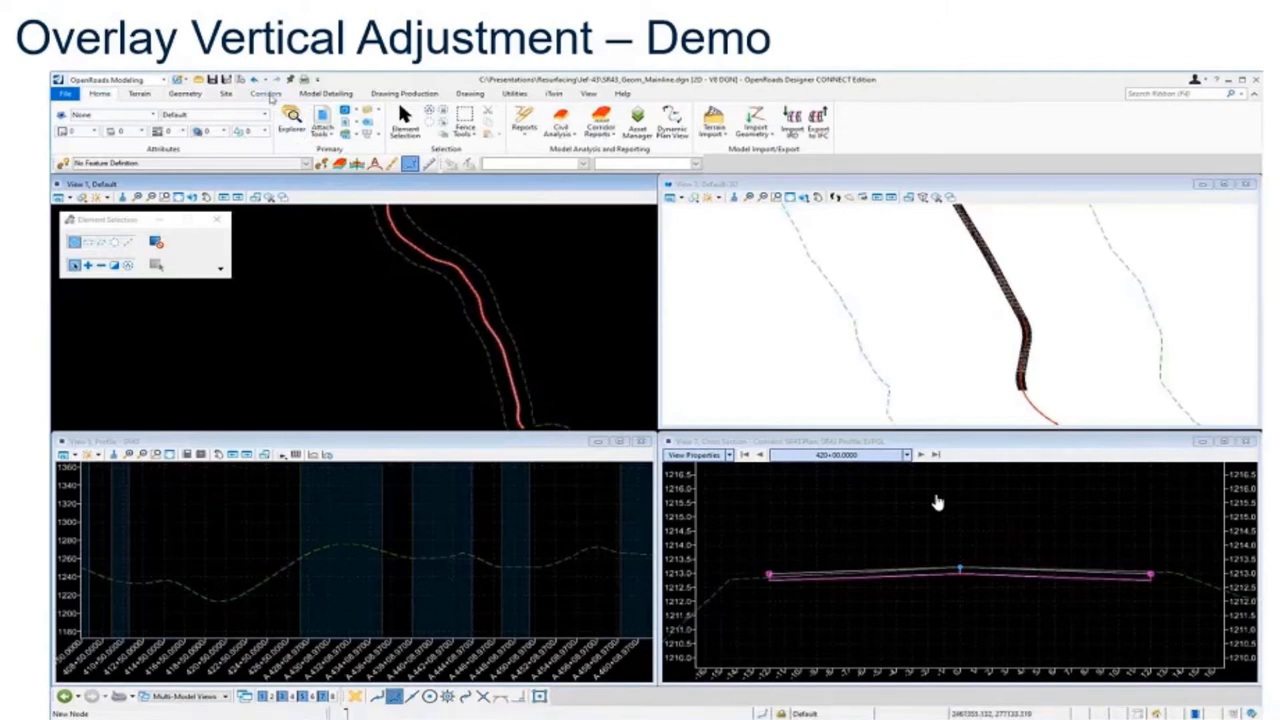
Launch Overlay Vertical Adjustment from the Corridors tab to create the Min Milling profile.
{"action": "left_click", "coordinate": [265, 93]}
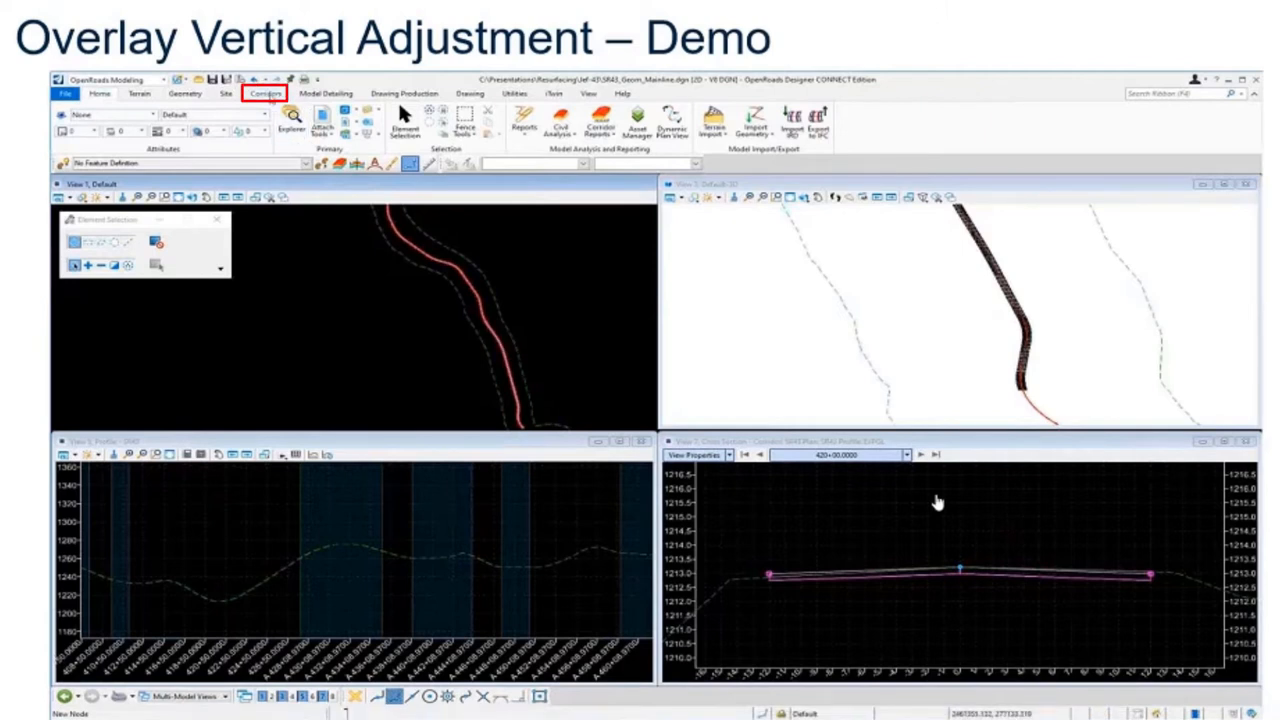
{"action": "left_click", "coordinate": [265, 93]}
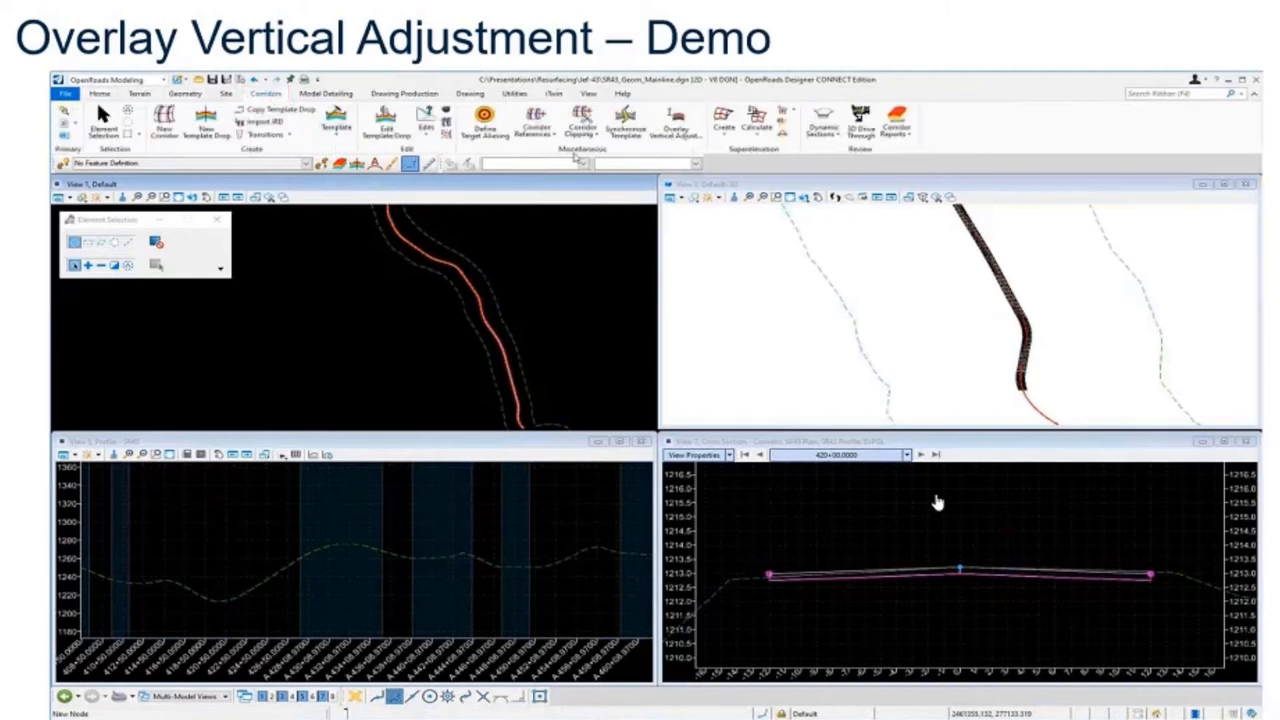
{"action": "mouse_move", "coordinate": [675, 120]}
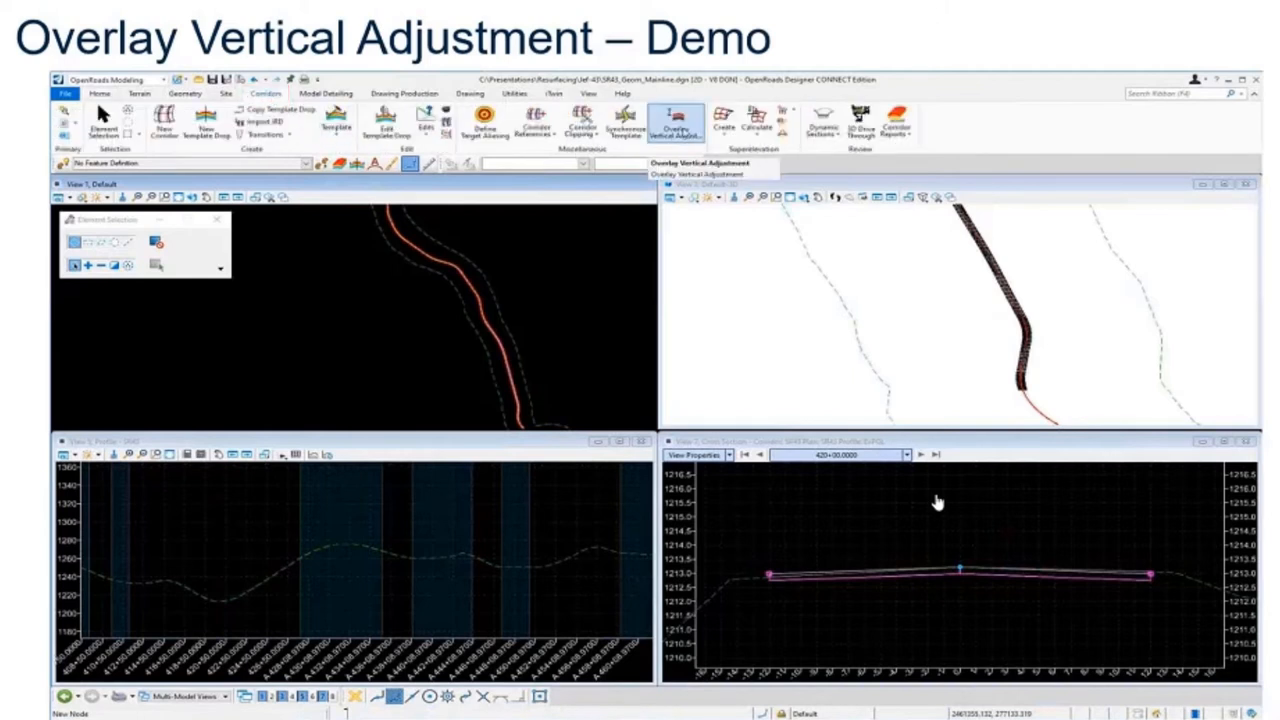
{"action": "left_click", "coordinate": [675, 120]}
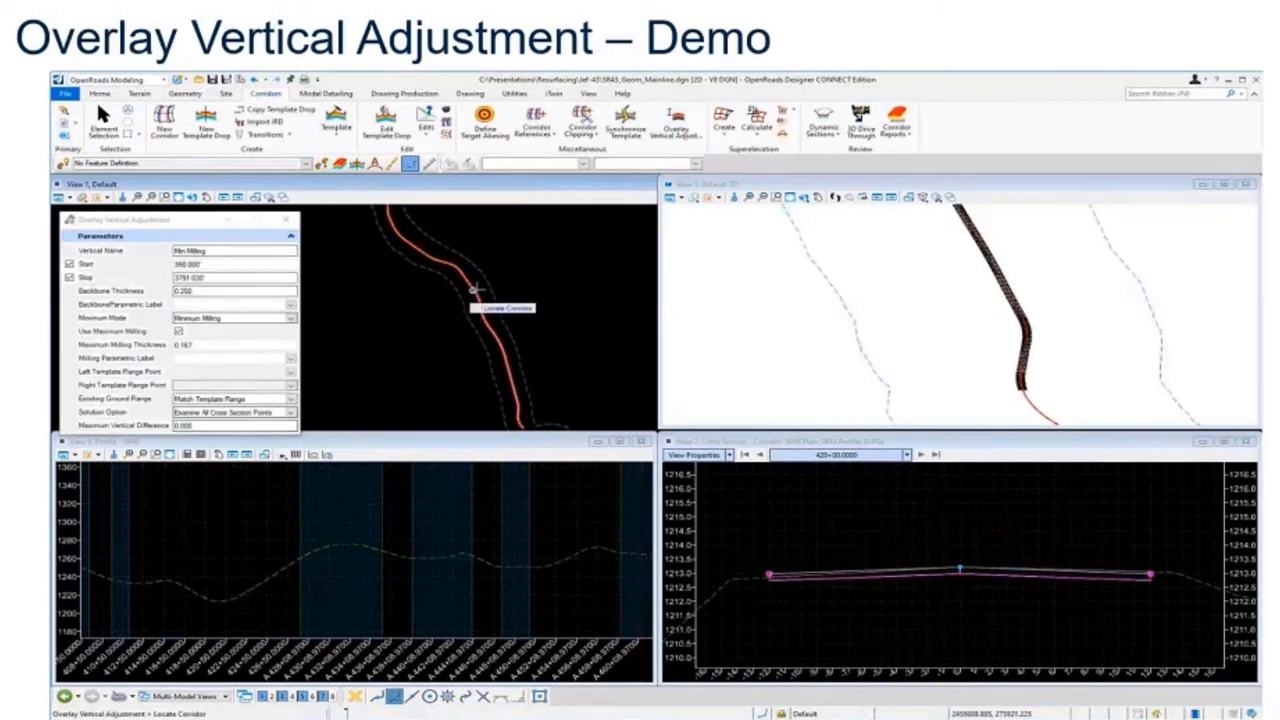
{"action": "mouse_move", "coordinate": [508, 363]}
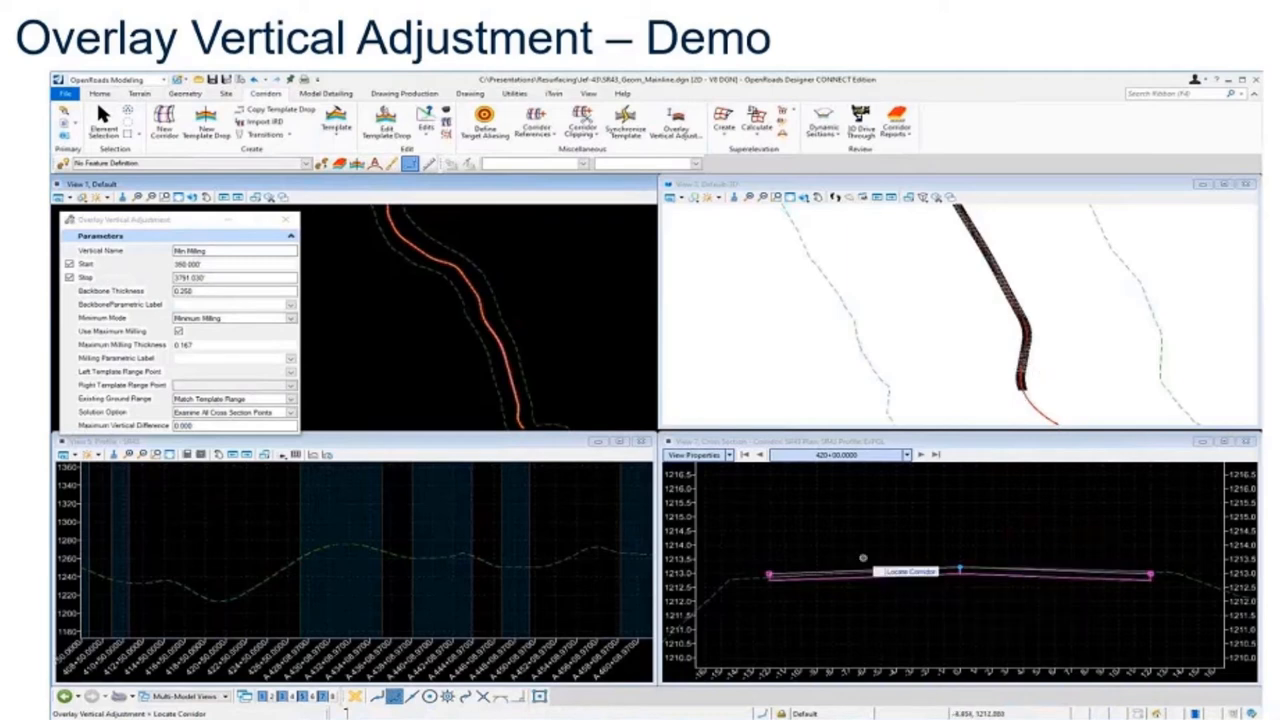
{"action": "mouse_move", "coordinate": [510, 372]}
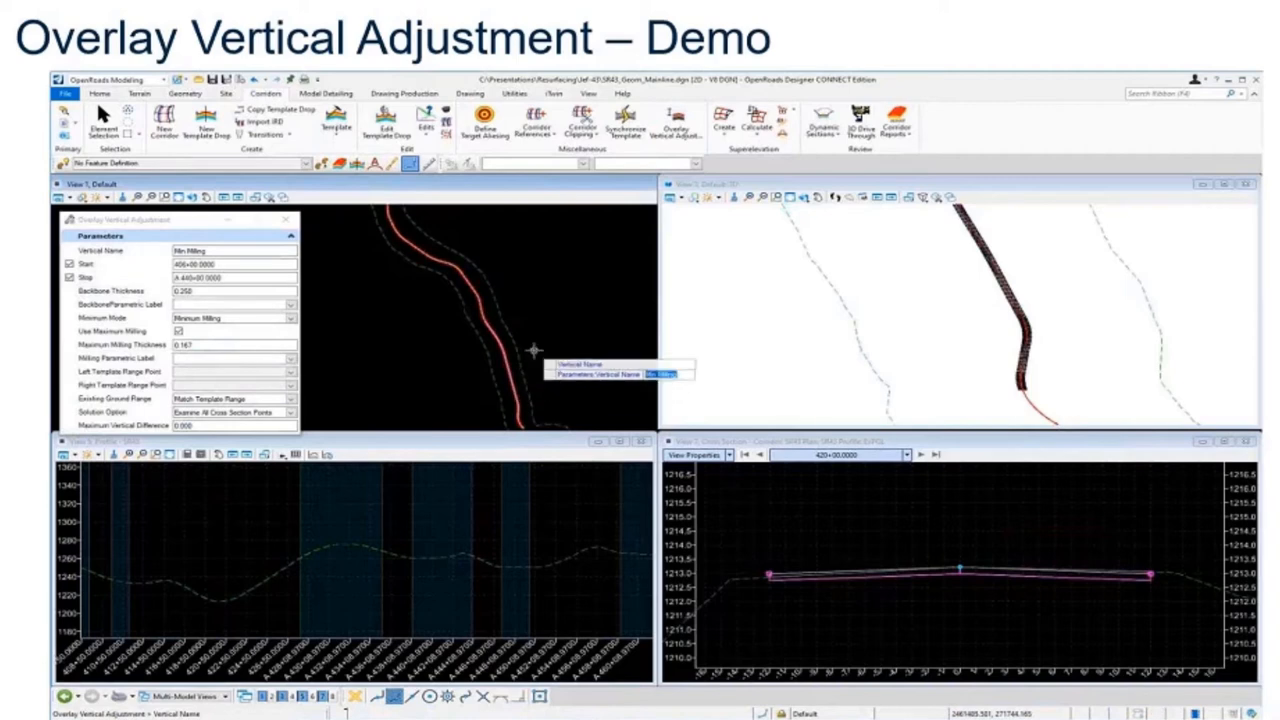
{"action": "mouse_move", "coordinate": [470, 362]}
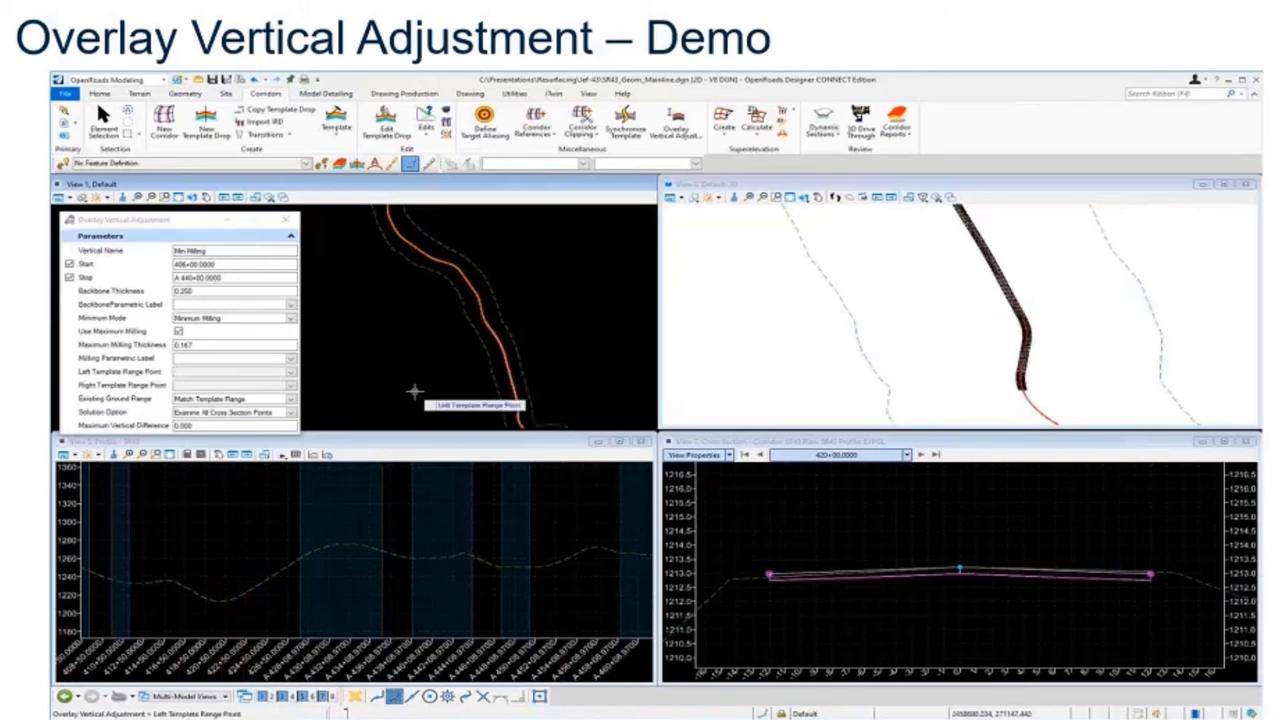
{"action": "mouse_move", "coordinate": [739, 533]}
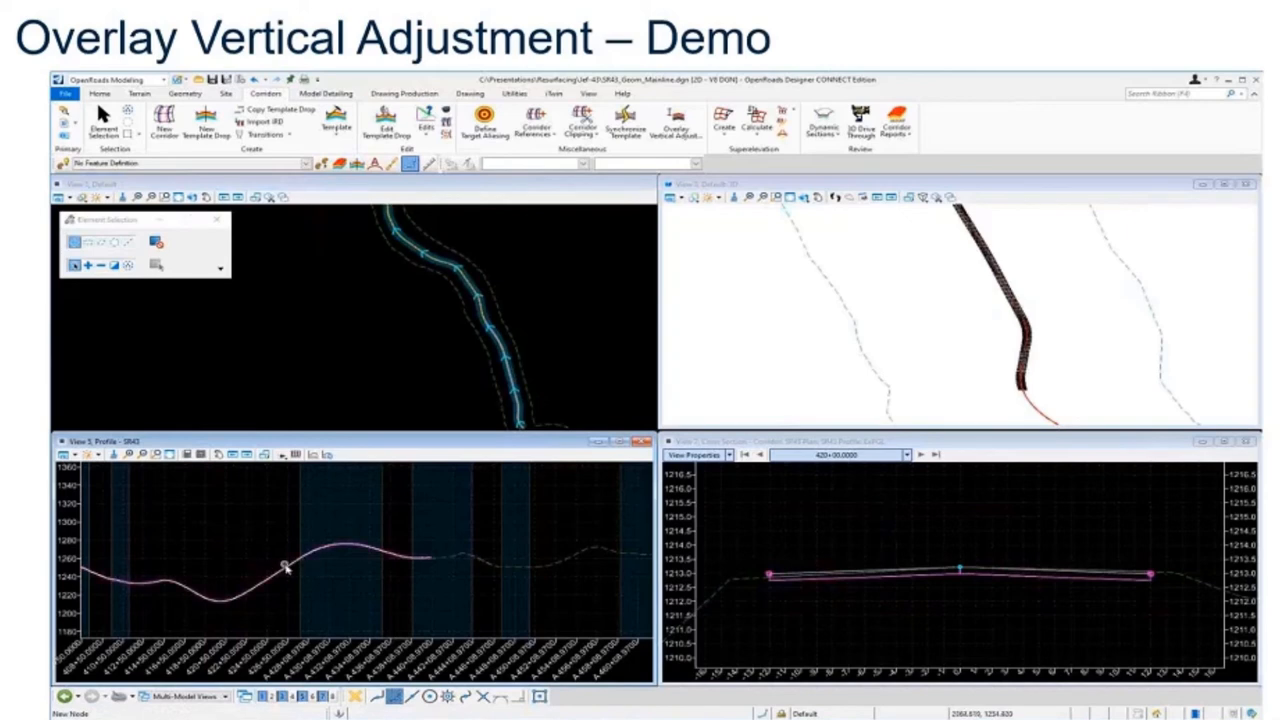
{"action": "mouse_move", "coordinate": [284, 565]}
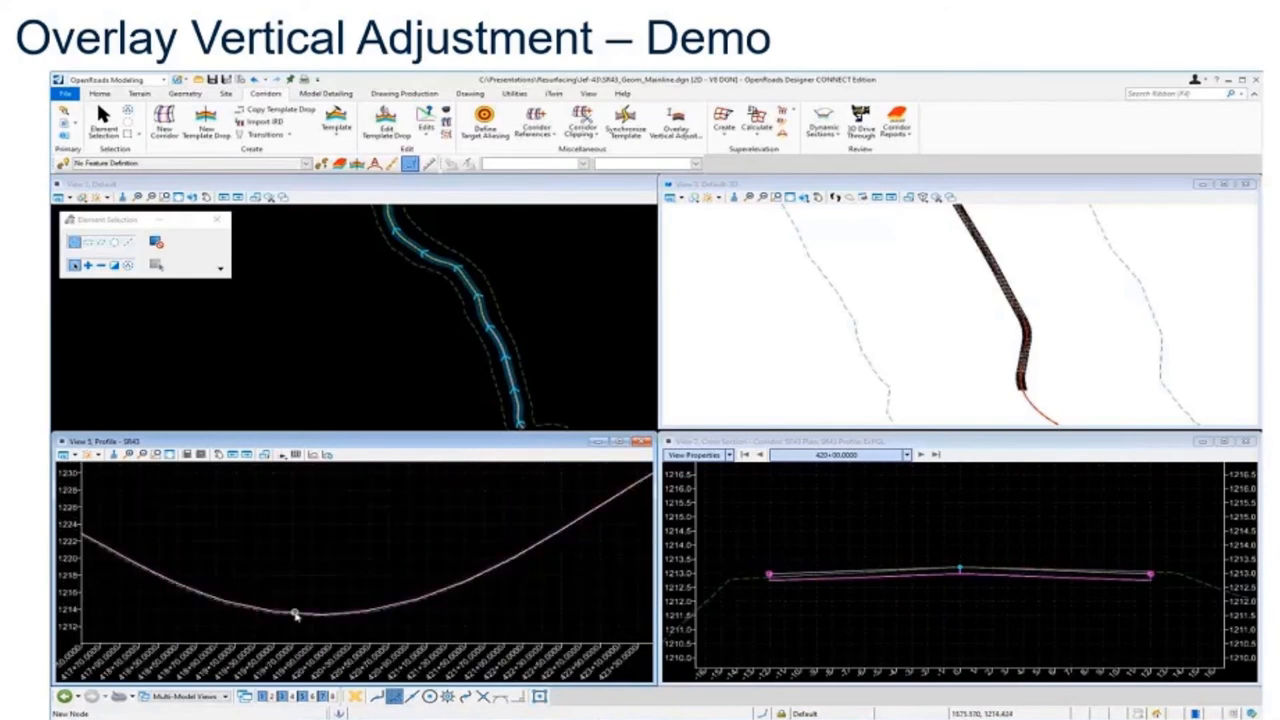
{"action": "mouse_move", "coordinate": [296, 615]}
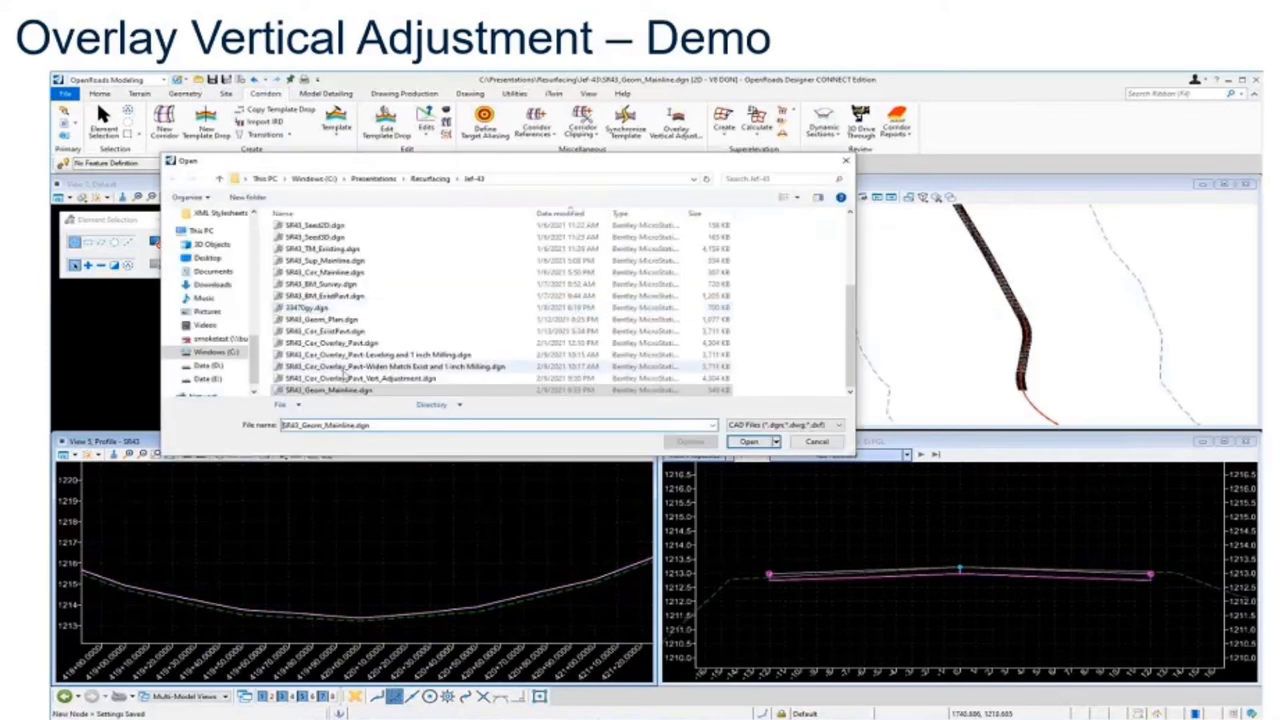
Open SR43_Cor_Overlay_Pavt_Vert_Adjustment.dgn from the file list.
{"action": "left_click", "coordinate": [330, 378]}
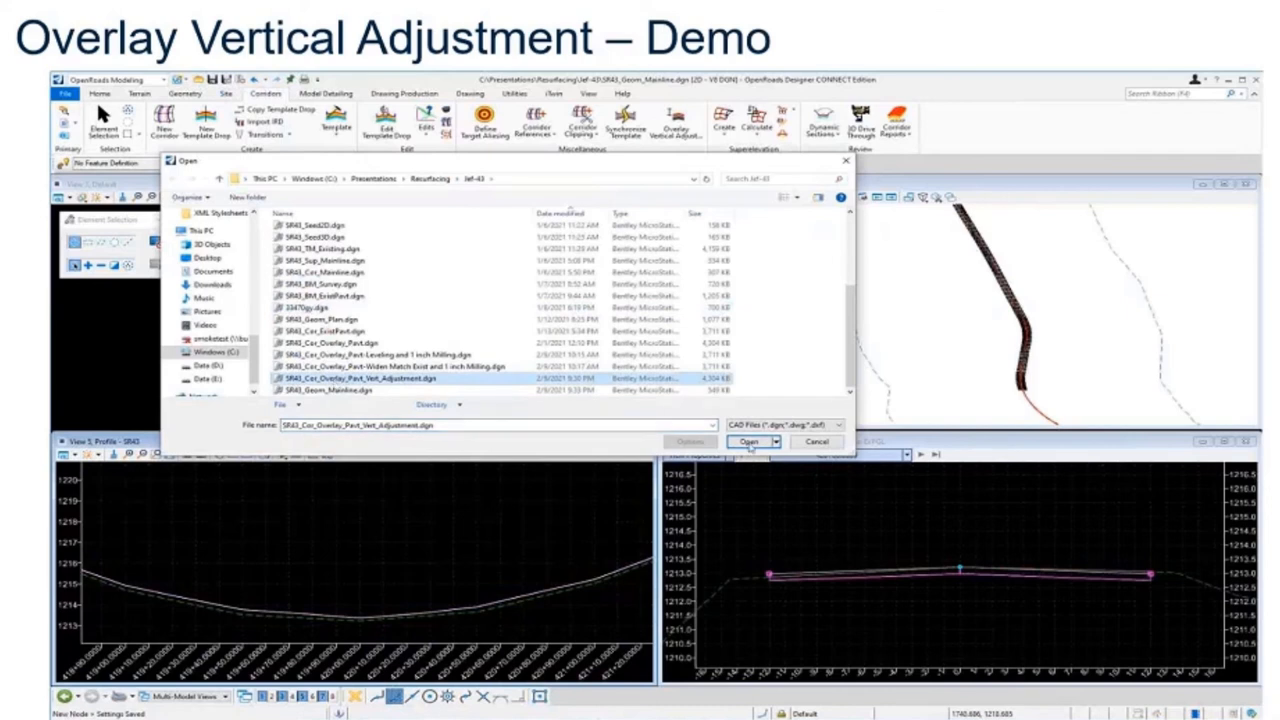
{"action": "left_click", "coordinate": [749, 442]}
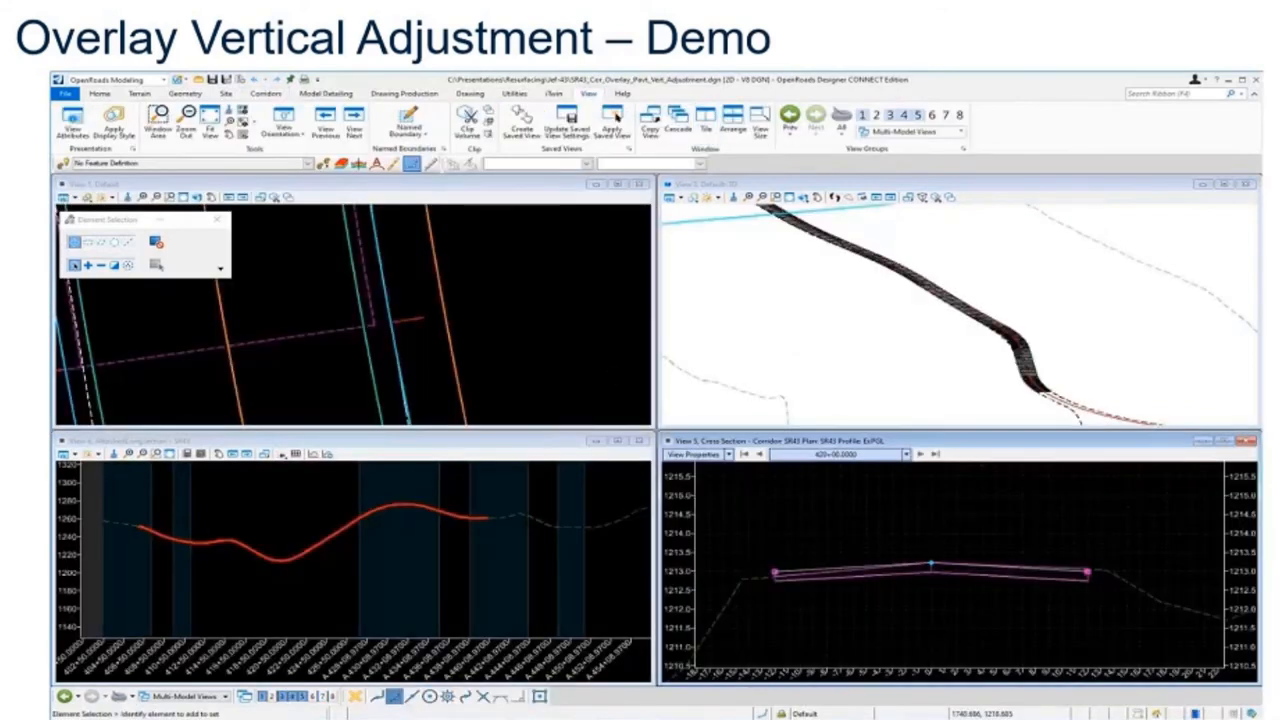
Select the SR43 corridor and change its Profile Name from ExPGL to Min Milling.
{"action": "left_click", "coordinate": [413, 320]}
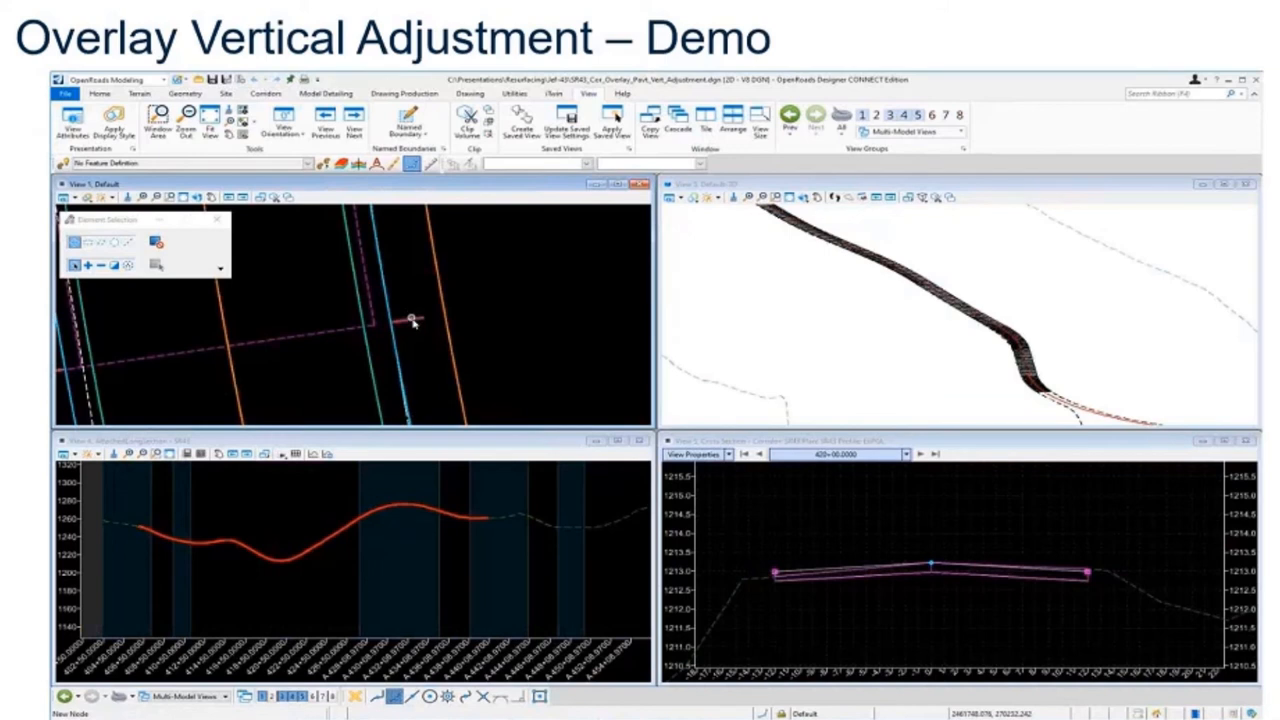
{"action": "mouse_move", "coordinate": [413, 322]}
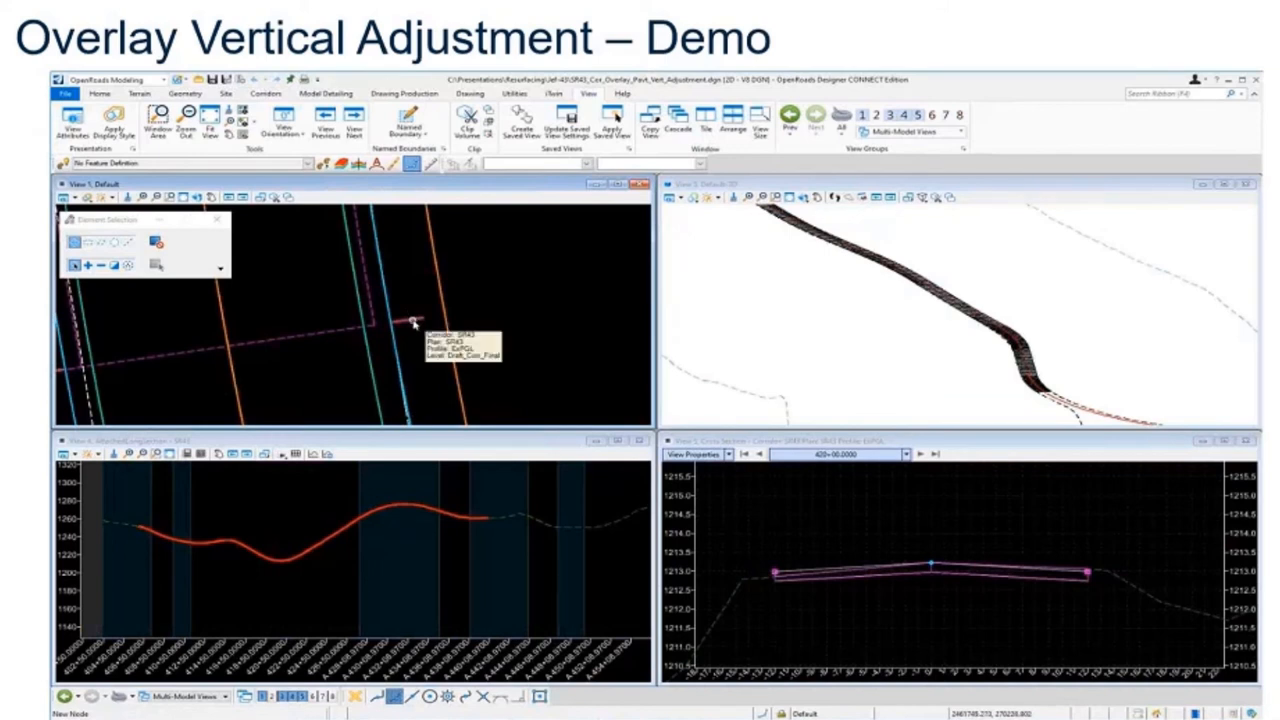
{"action": "mouse_move", "coordinate": [573, 528]}
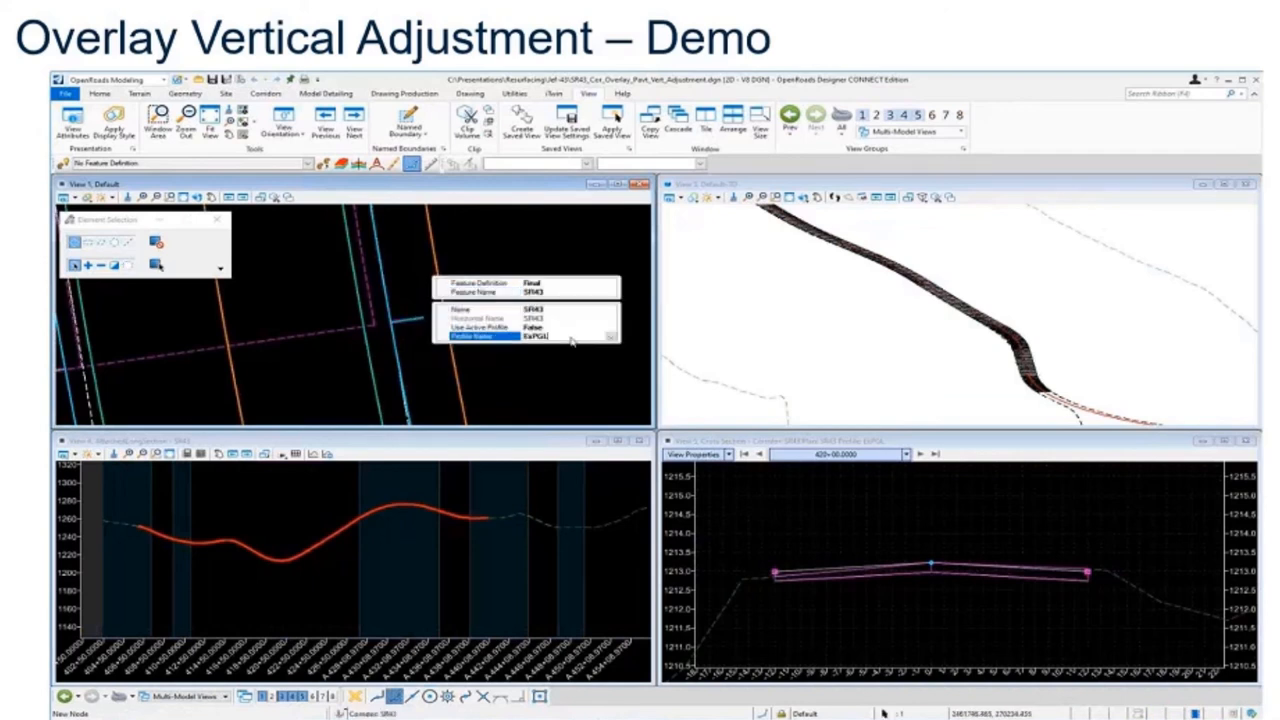
{"action": "left_click", "coordinate": [610, 336]}
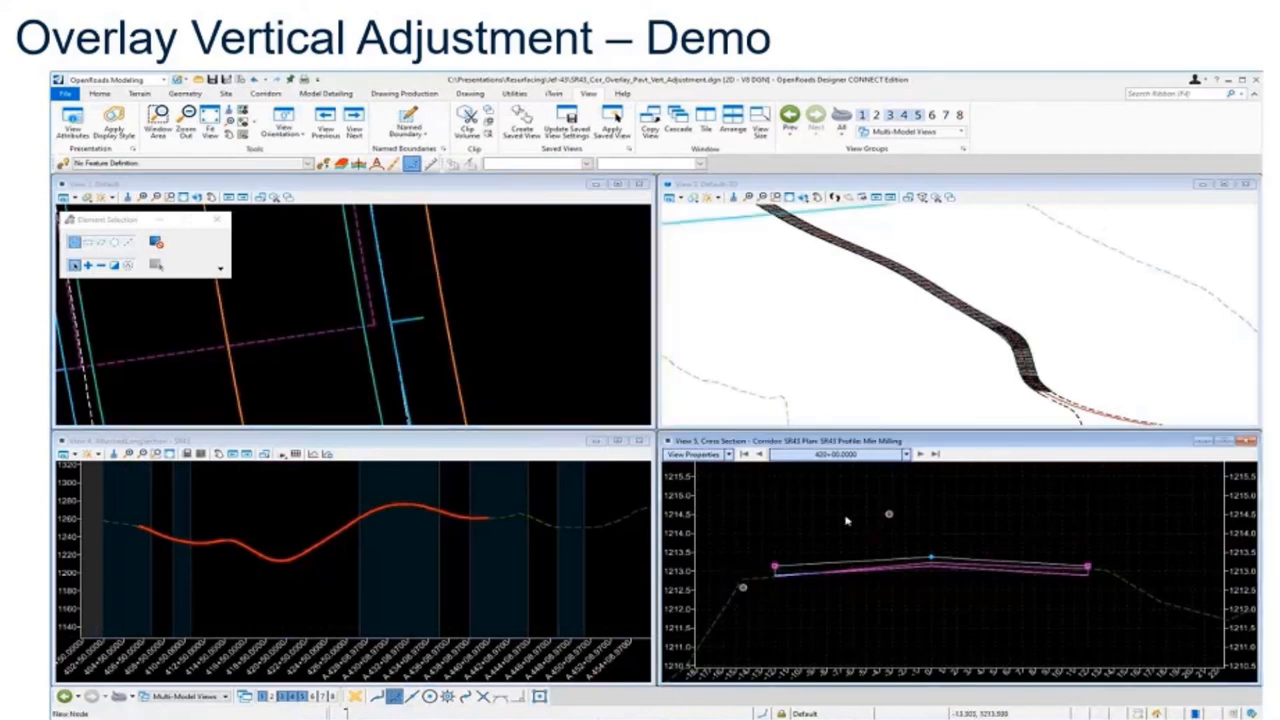
{"action": "mouse_move", "coordinate": [901, 550]}
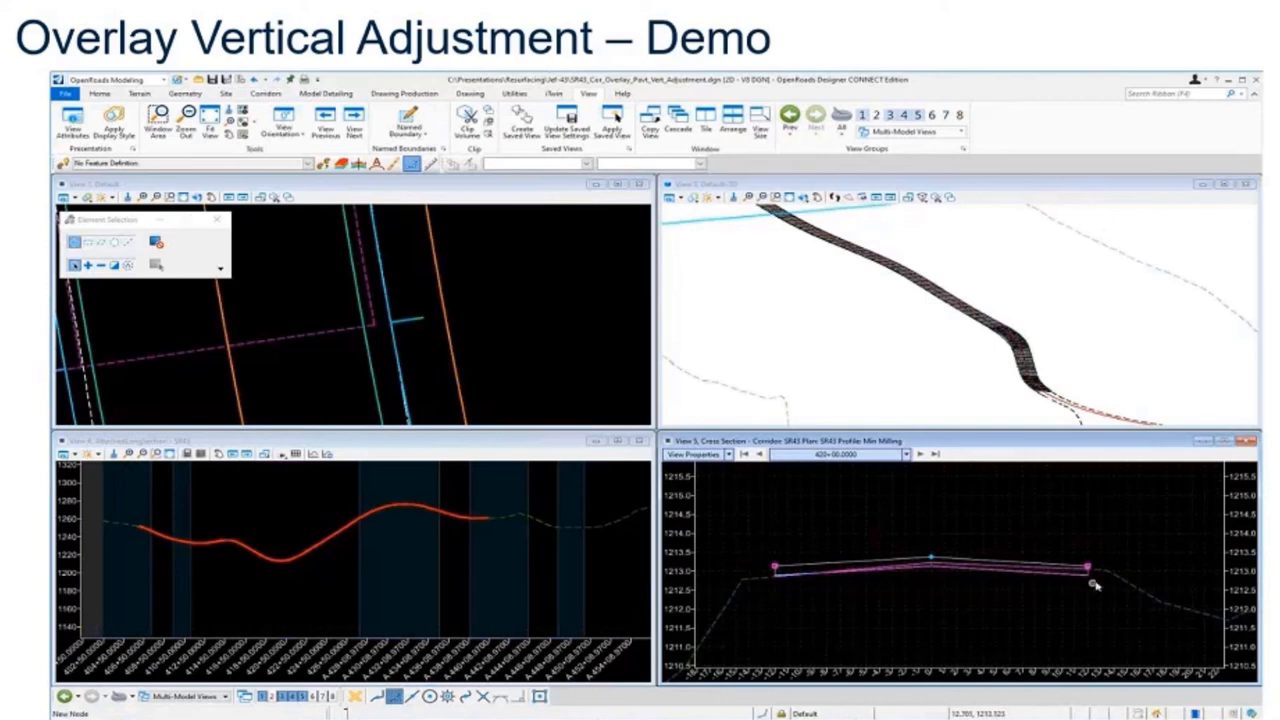
{"action": "mouse_move", "coordinate": [510, 561]}
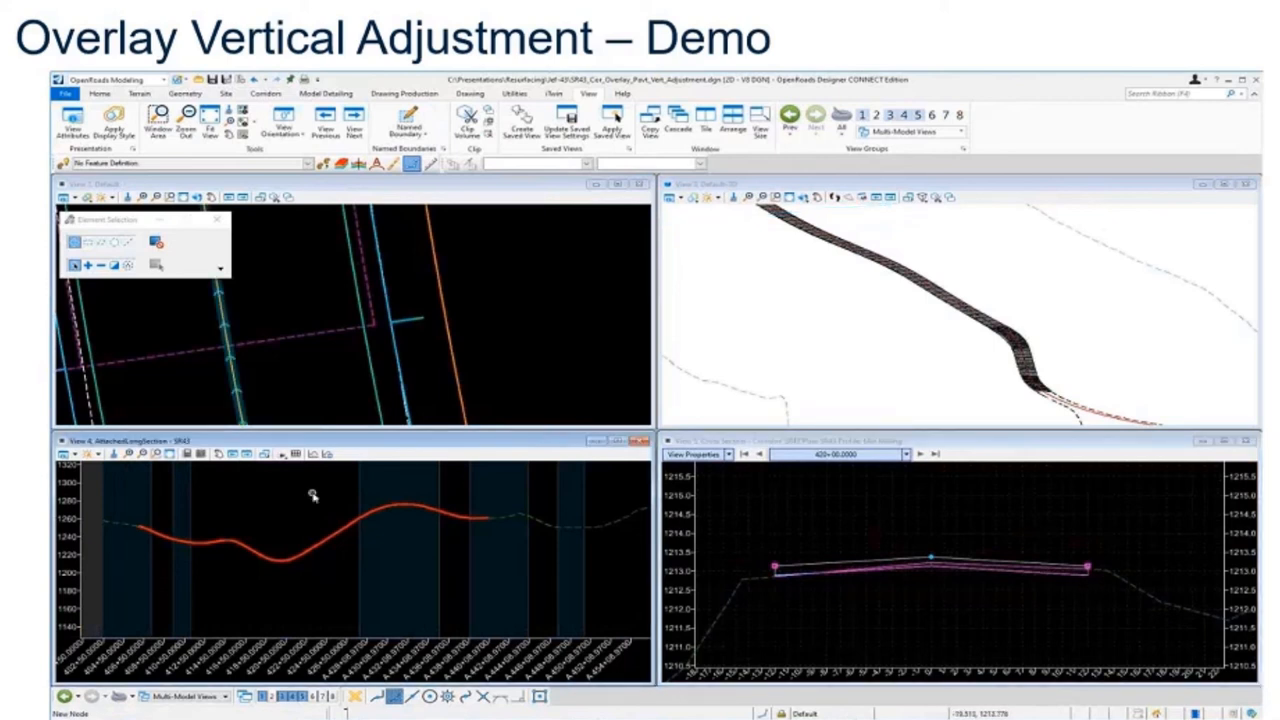
{"action": "mouse_move", "coordinate": [779, 635]}
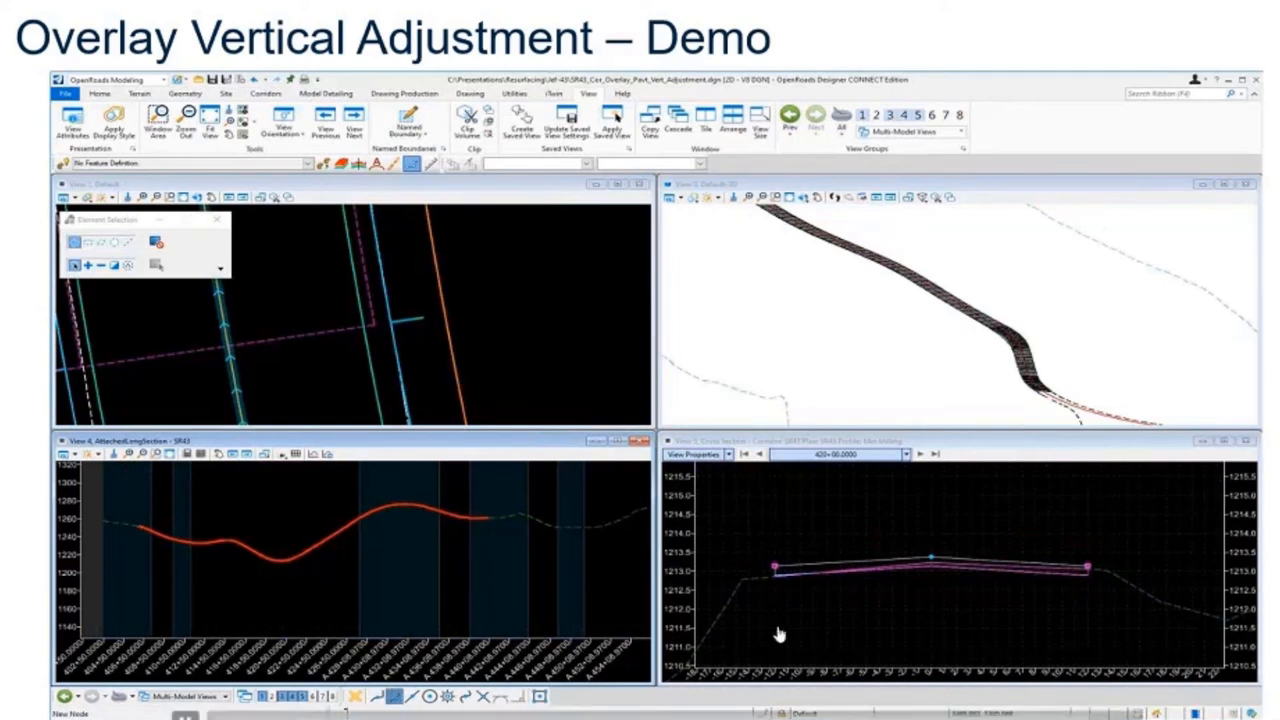
{"action": "mouse_move", "coordinate": [1234, 578]}
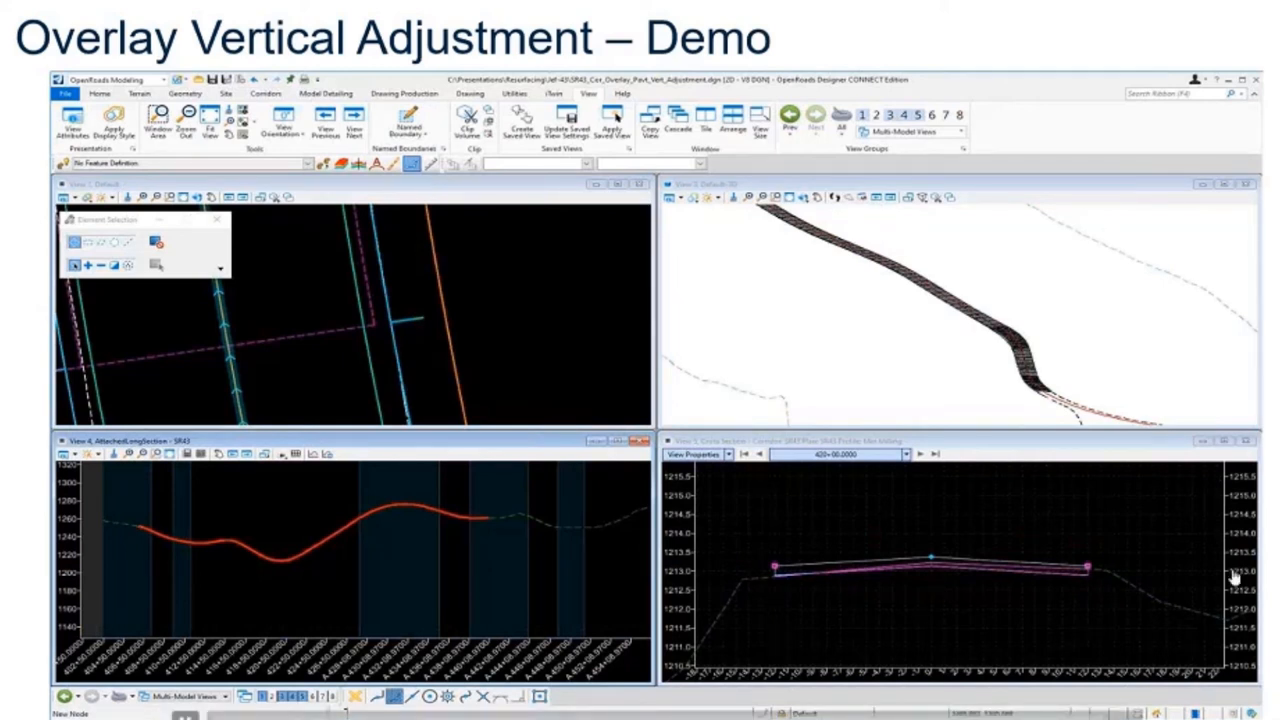